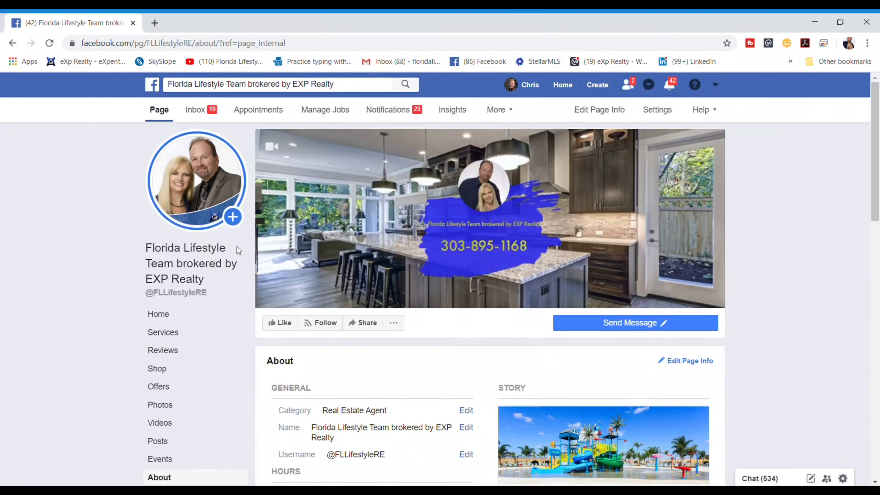
pyautogui.scroll(-3)
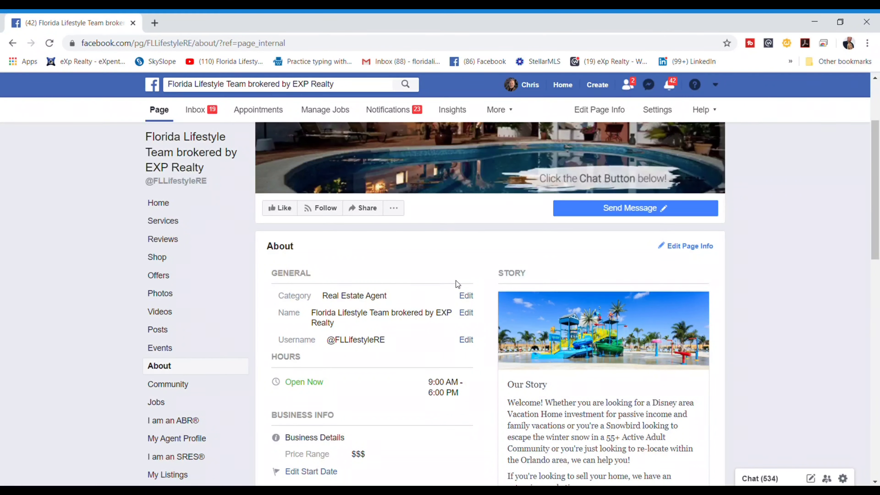
pyautogui.scroll(-3)
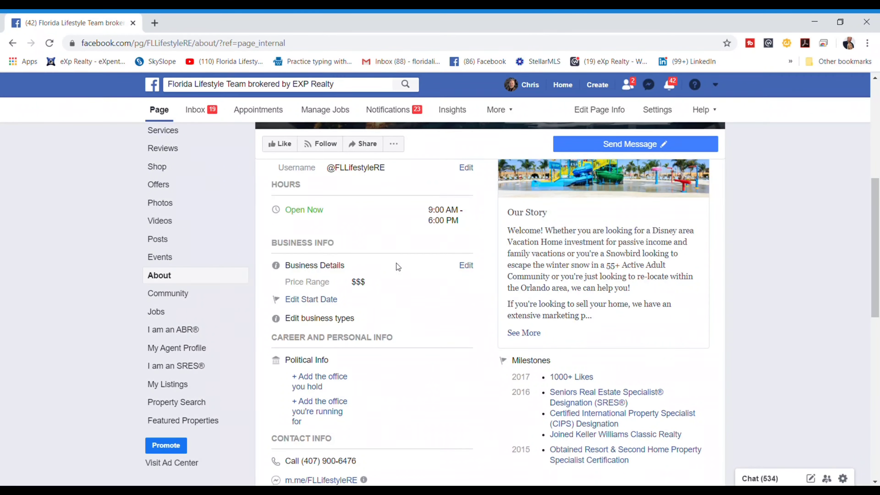
pyautogui.scroll(-3)
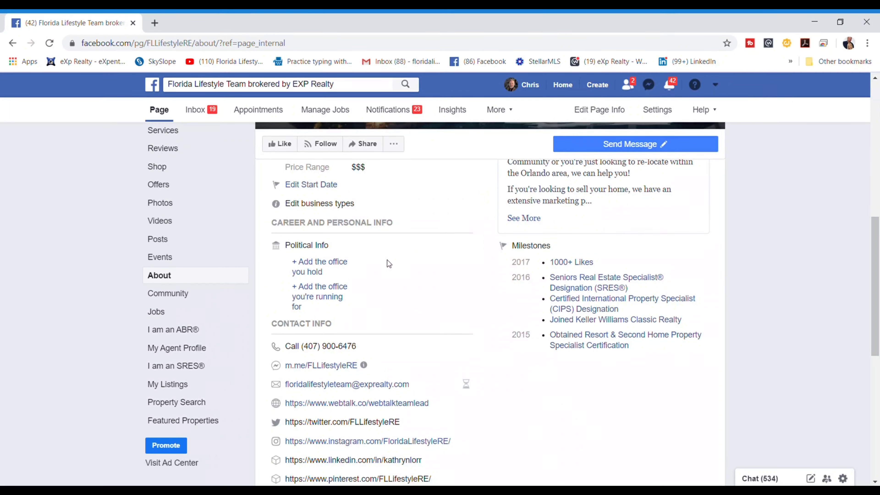
pyautogui.scroll(-3)
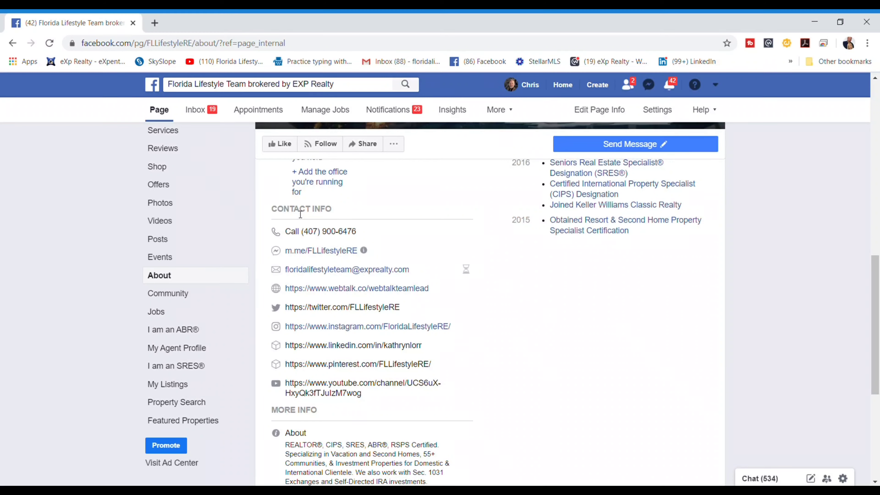
pyautogui.moveTo(273, 285)
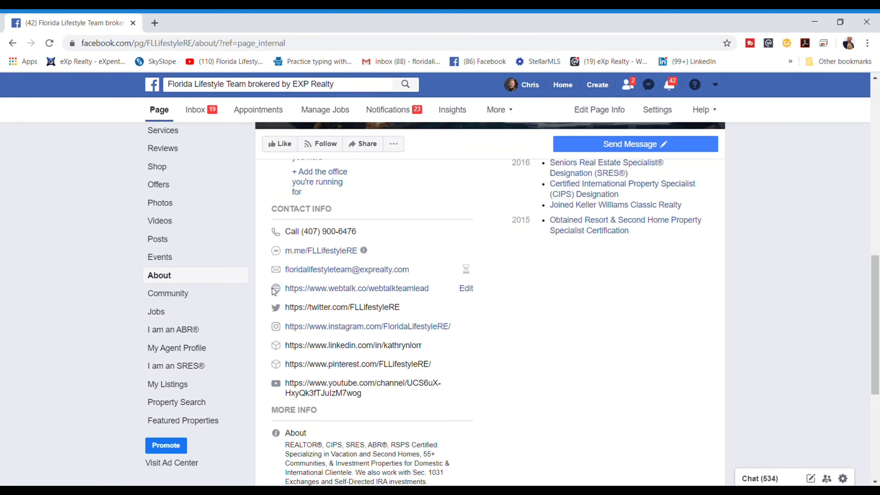
pyautogui.moveTo(385, 291)
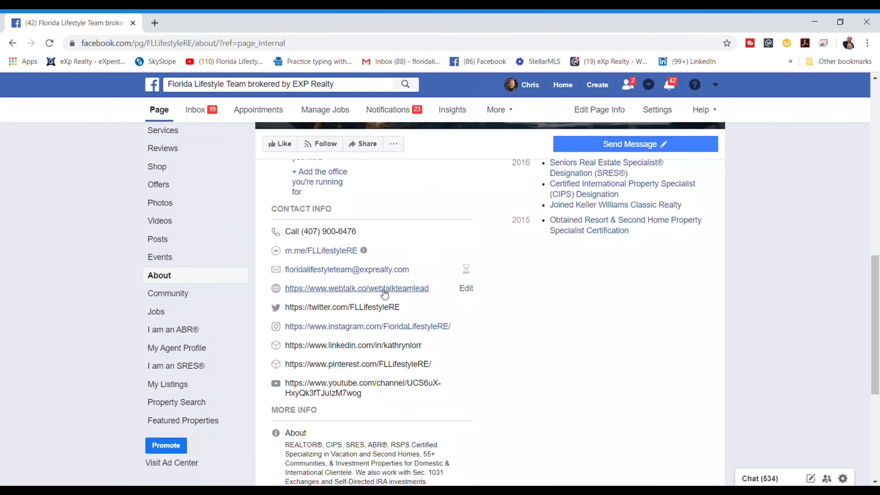
pyautogui.moveTo(405, 294)
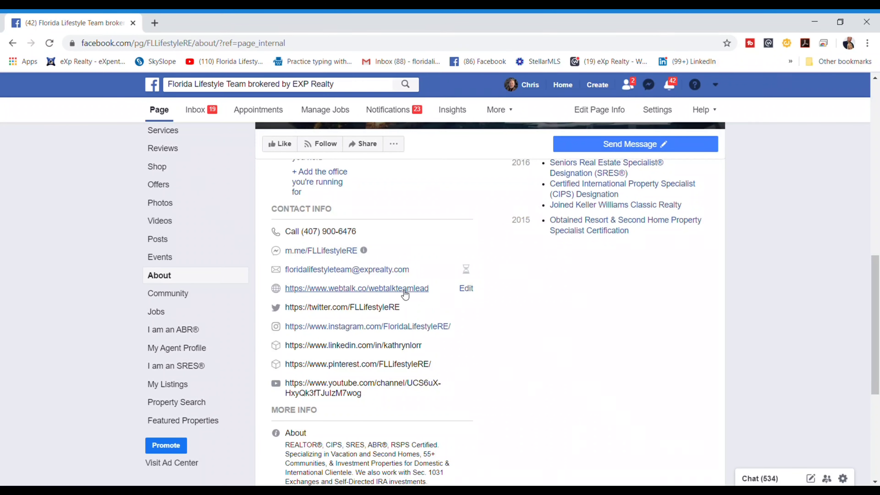
pyautogui.moveTo(421, 291)
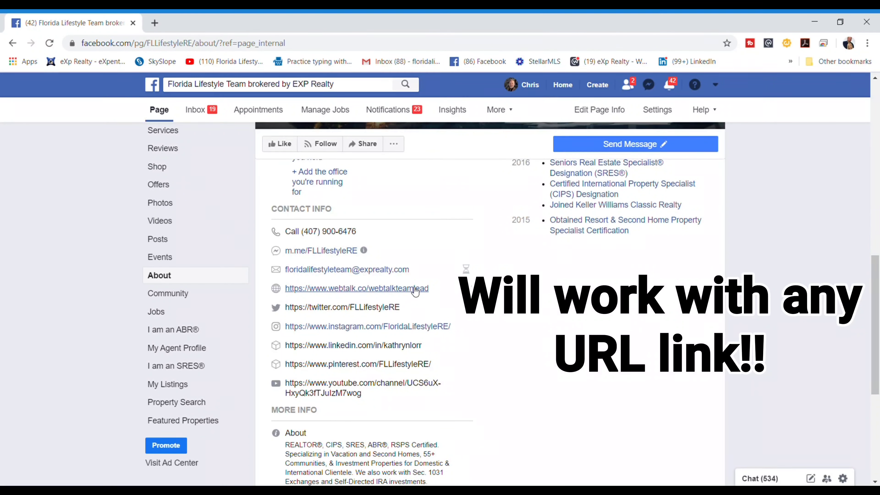
pyautogui.moveTo(343, 294)
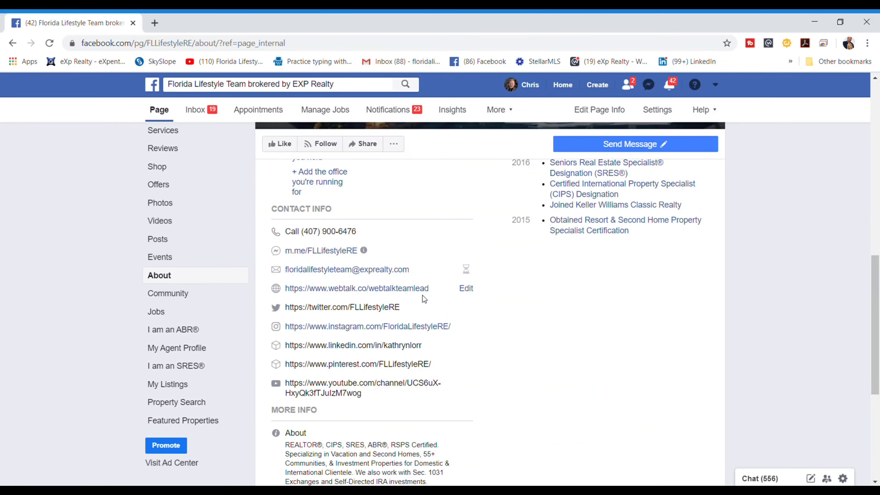
pyautogui.moveTo(110, 388)
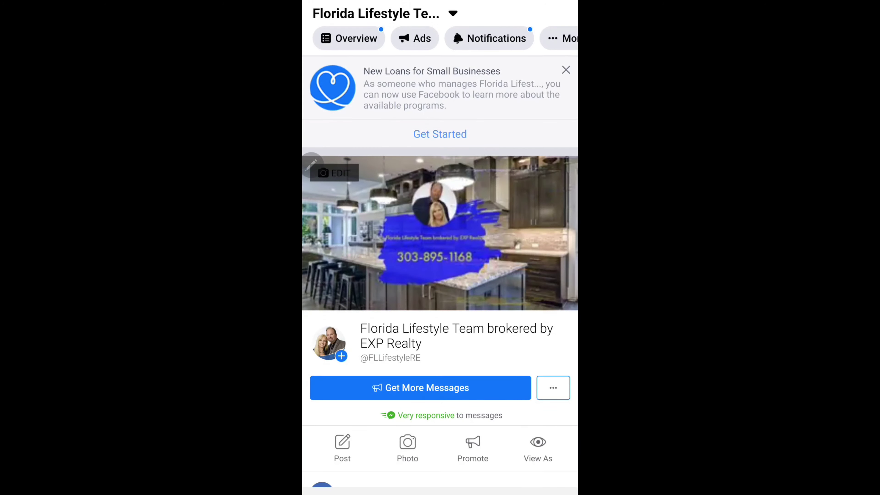
pyautogui.click(328, 343)
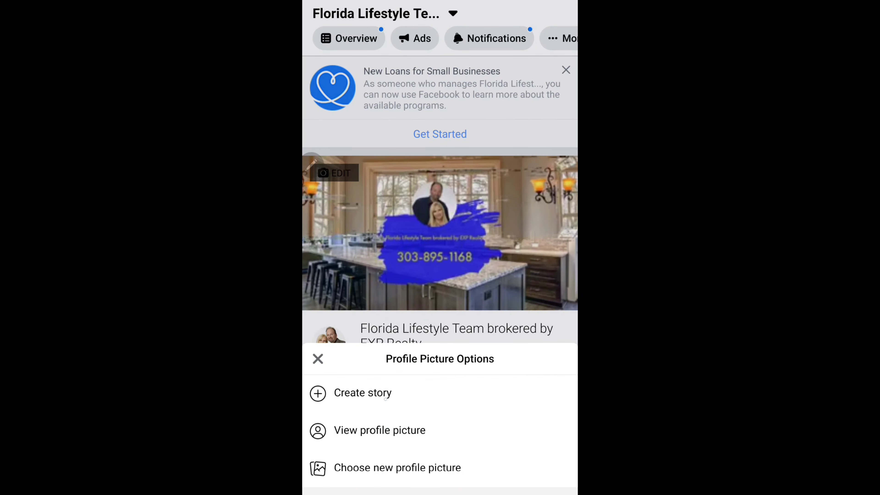
pyautogui.click(362, 392)
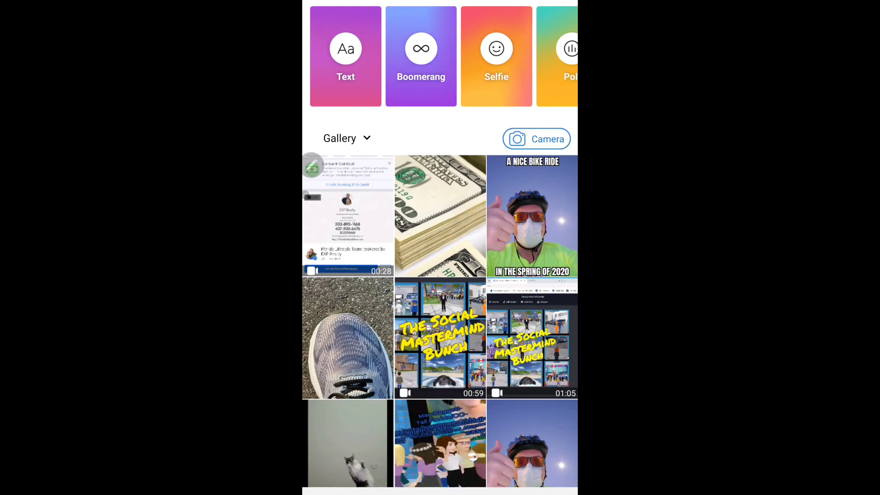
# Add the stacked hundred-dollar bills photo to the story and begin a text caption.
pyautogui.click(440, 216)
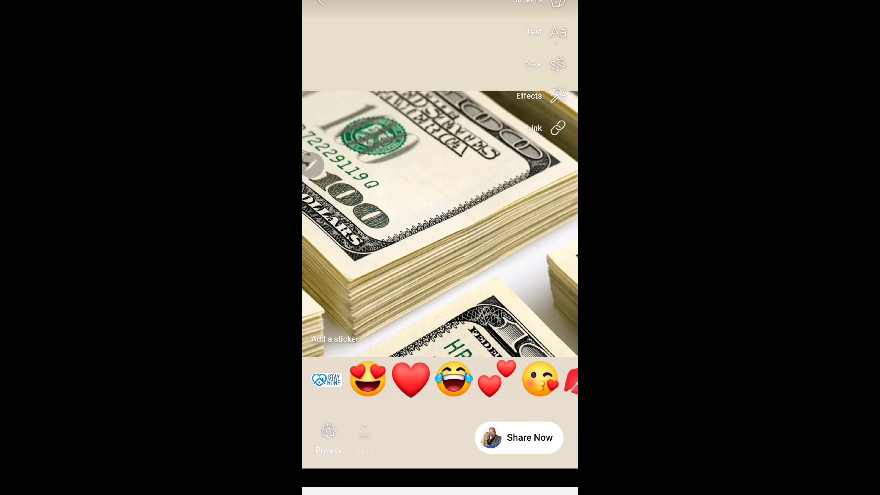
pyautogui.click(559, 32)
pyautogui.write('Do you want more passive')
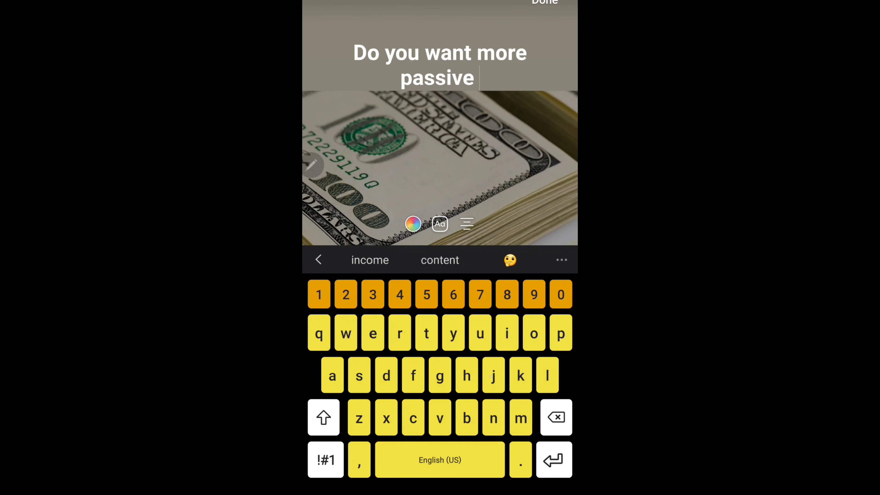
# Complete the caption 'Do you want more passive income?' and start a second text 'Swipe up'.
pyautogui.write('income?')
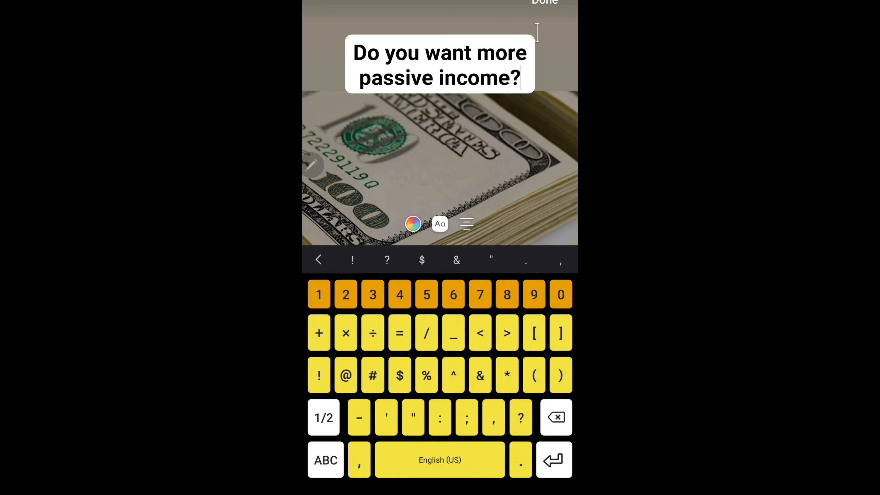
pyautogui.click(544, 1)
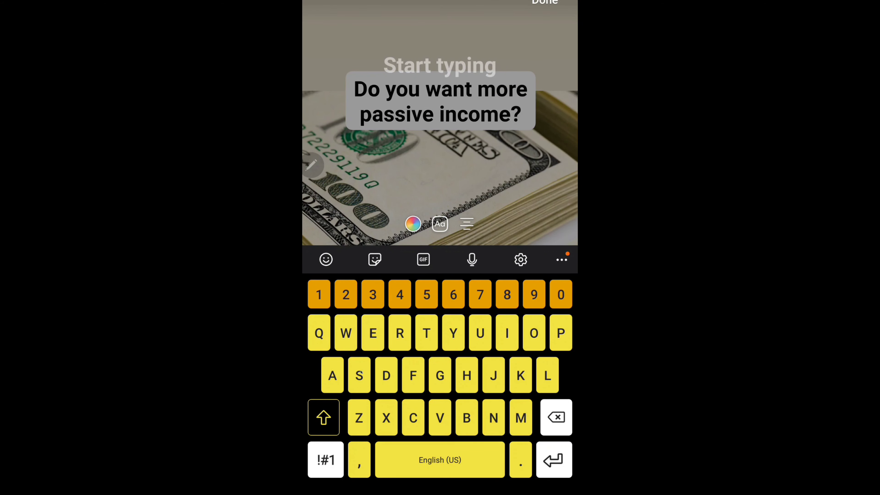
pyautogui.write('Swiot')
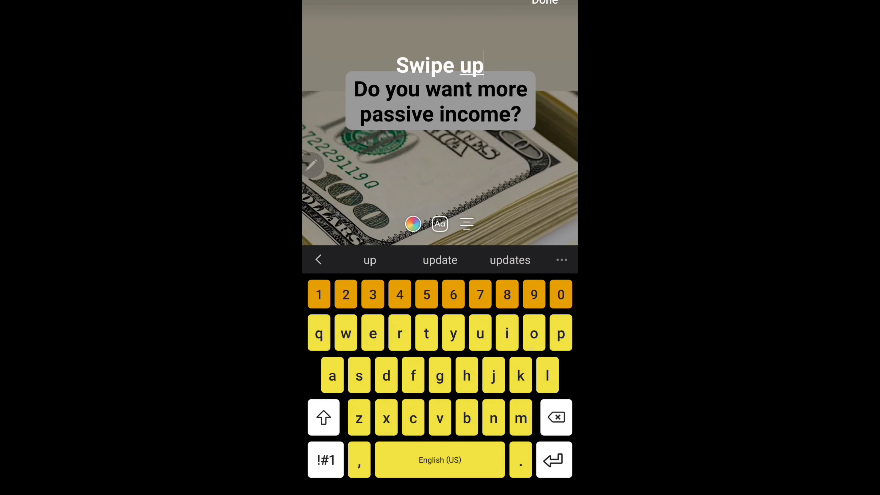
# Finish the red 'Swipe up Now!!' caption and move it lower on the photo.
pyautogui.click(323, 418)
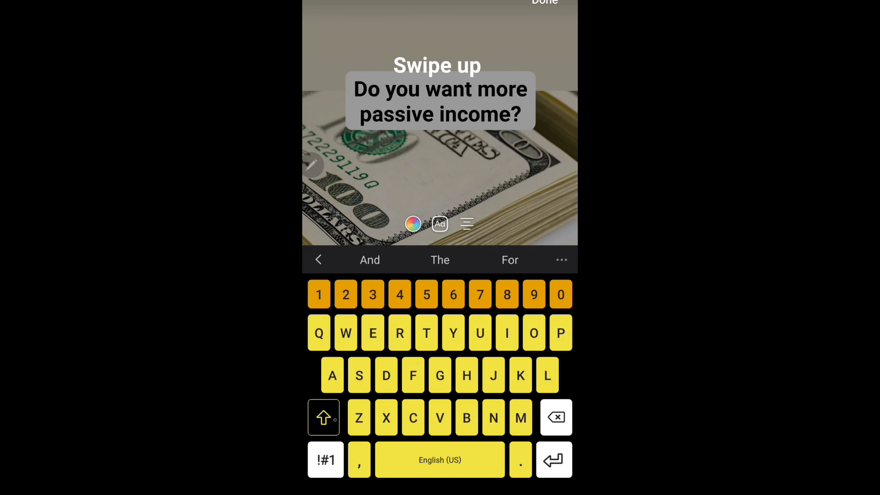
pyautogui.write('Now!!')
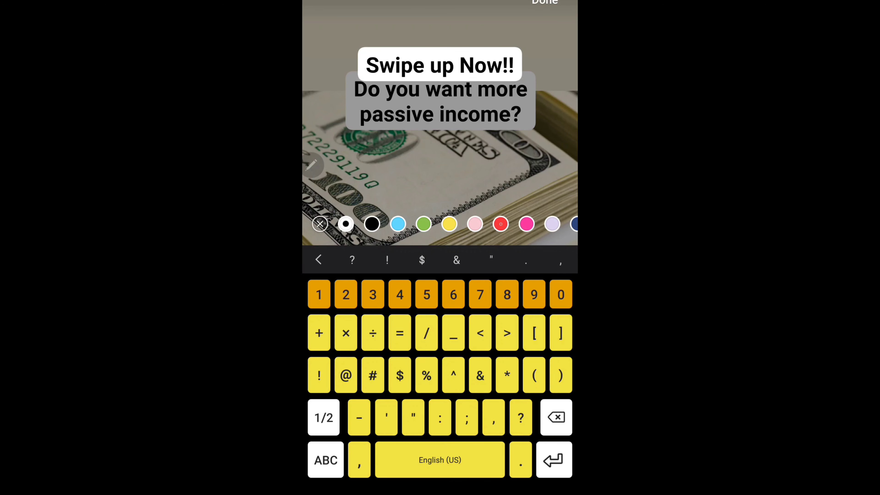
pyautogui.click(501, 224)
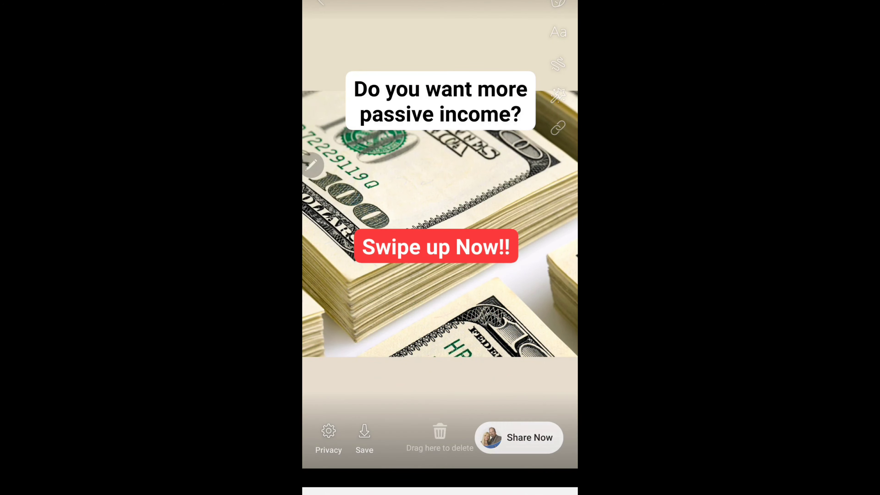
pyautogui.moveTo(436, 247); pyautogui.dragTo(432, 313)
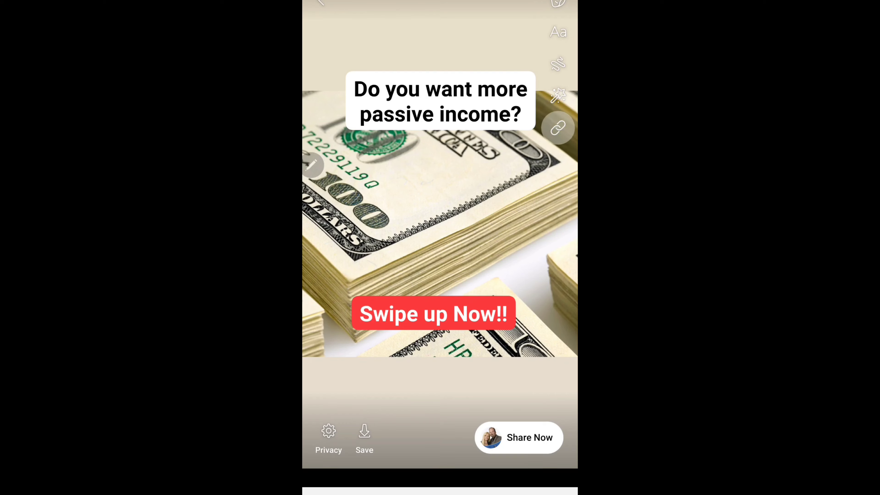
# Attach a Learn More link button to the story.
pyautogui.click(559, 129)
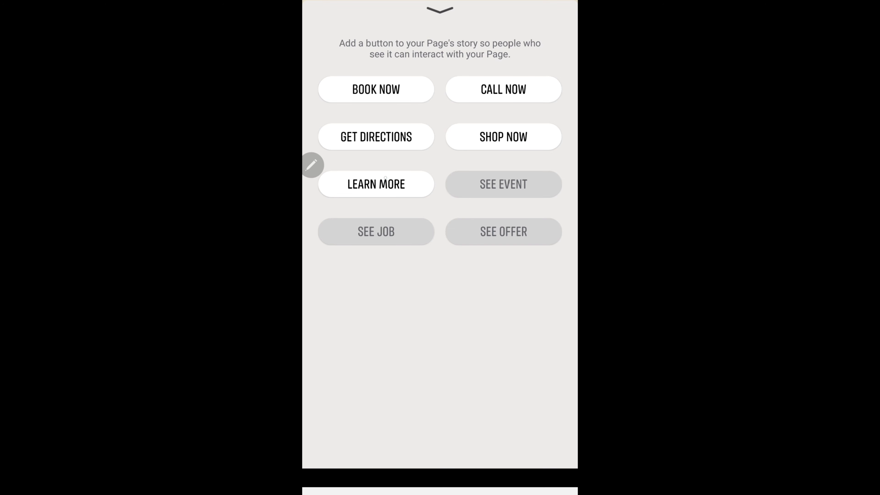
pyautogui.click(376, 185)
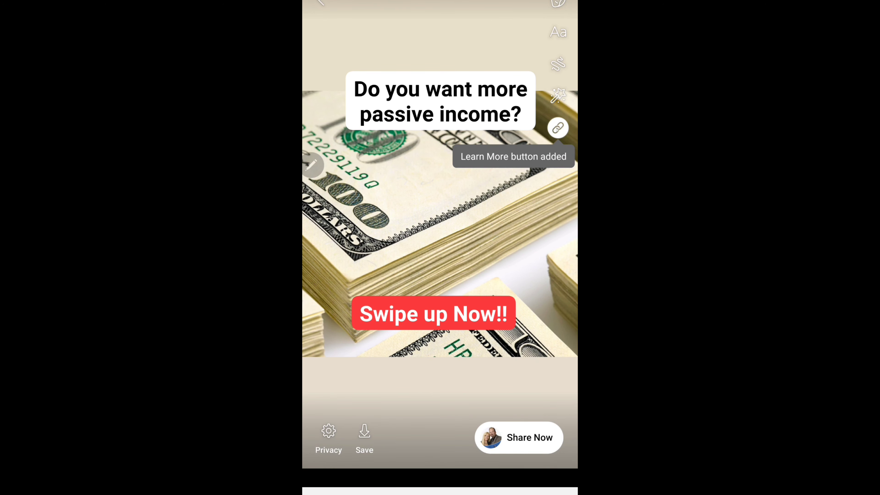